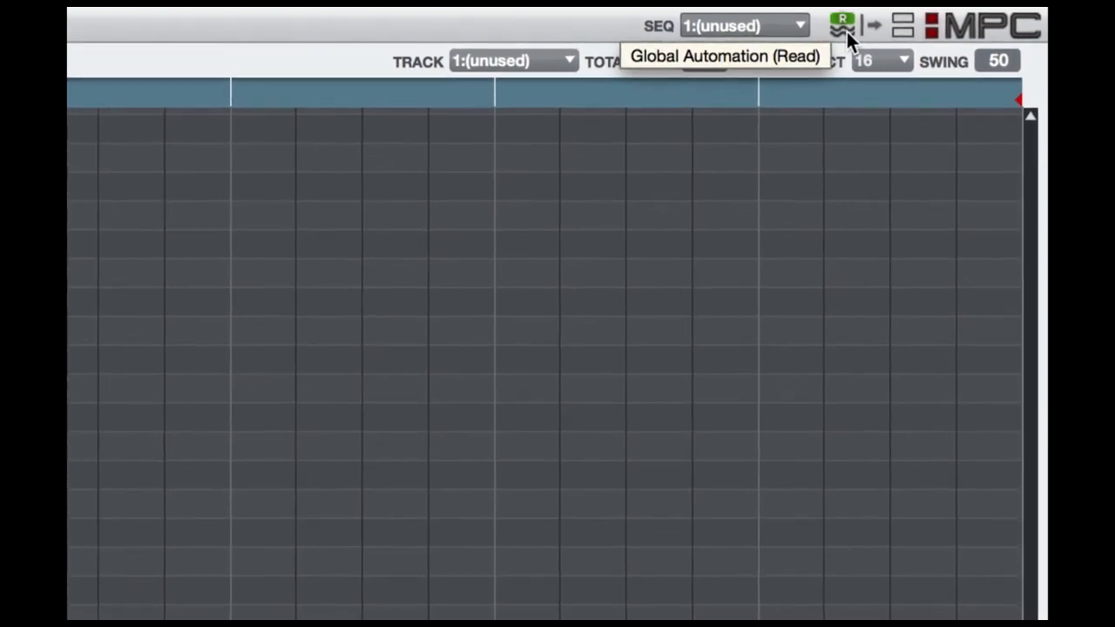
- Switch global automation from Read to Write so knob moves get recorded
{"action": "left_click", "coordinate": [840, 26]}
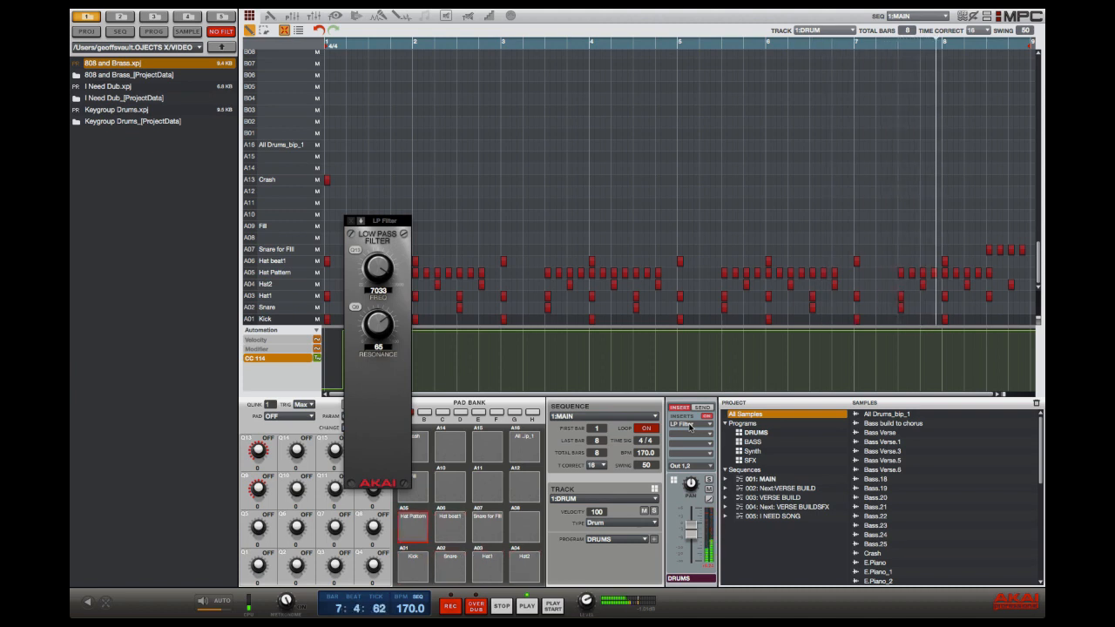
- Sweep the LP Filter cutoff from 7000 down to about 542 and back up while recording
{"action": "left_click_drag", "start_coordinate": [376, 258], "coordinate": [376, 287]}
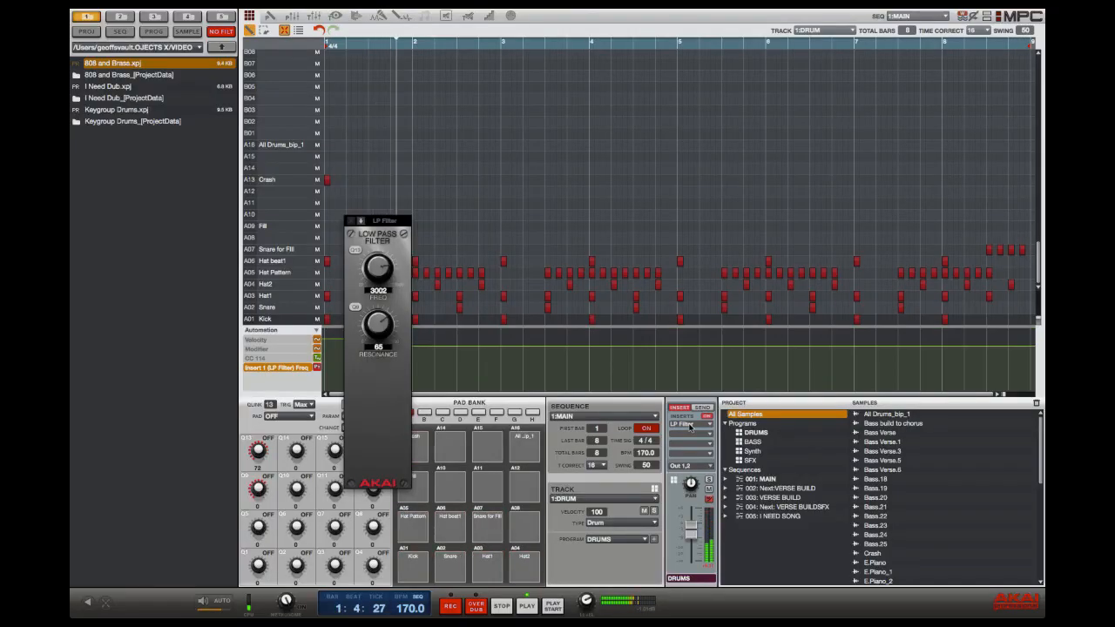
{"action": "left_click_drag", "start_coordinate": [376, 265], "coordinate": [377, 279]}
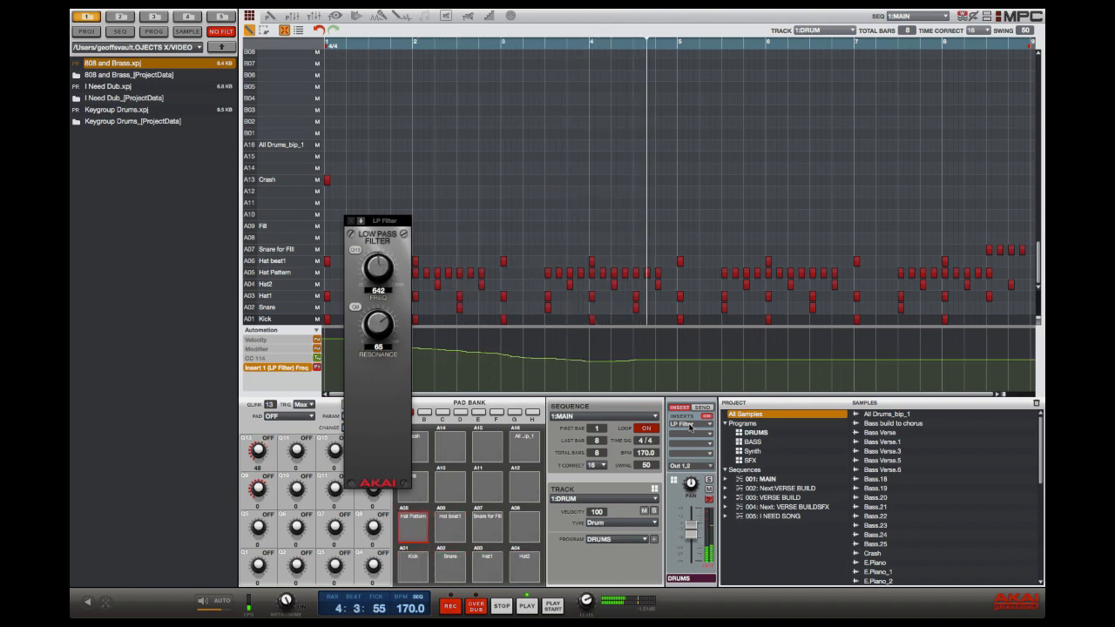
{"action": "left_click_drag", "start_coordinate": [376, 265], "coordinate": [376, 235]}
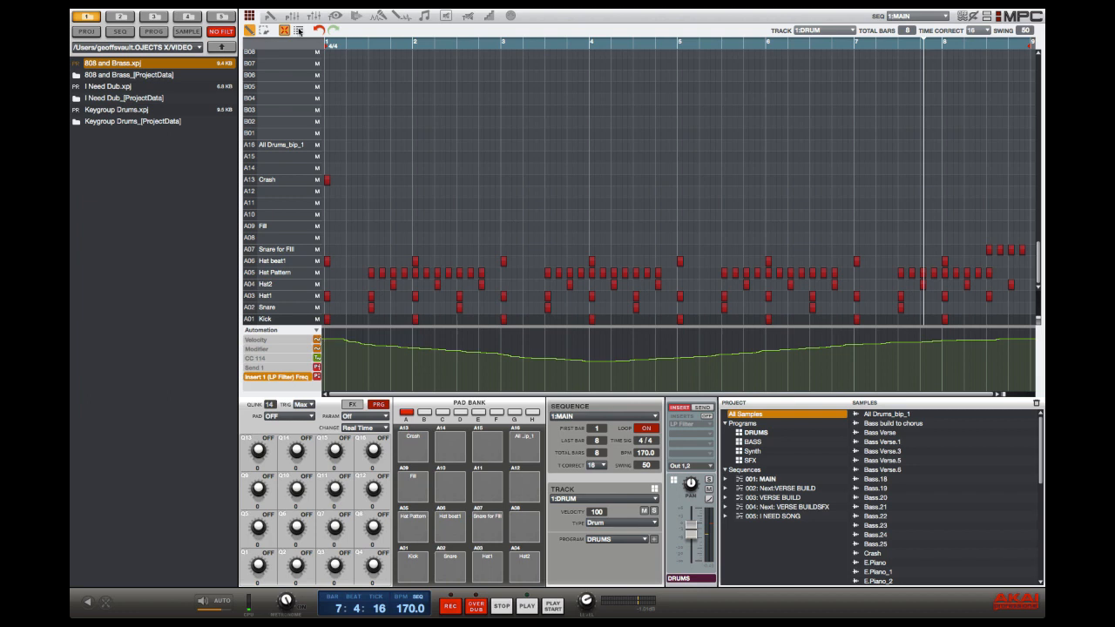
- Close the LP Filter window to reveal the recorded LP Filter Freq curve in the automation lane
{"action": "left_click", "coordinate": [271, 16]}
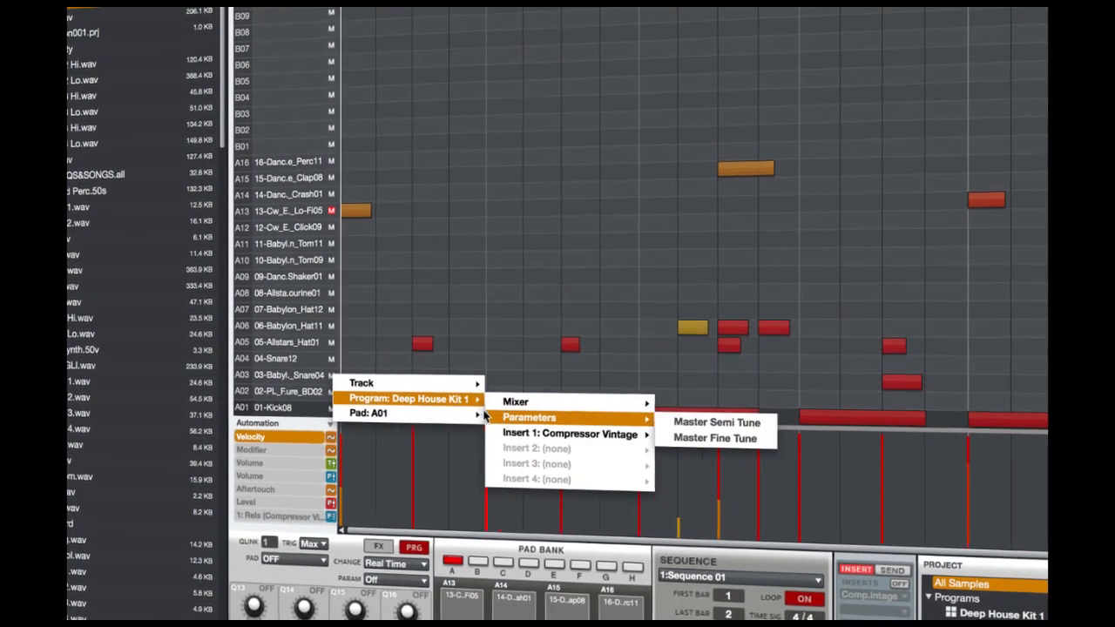
{"action": "left_click", "coordinate": [530, 419]}
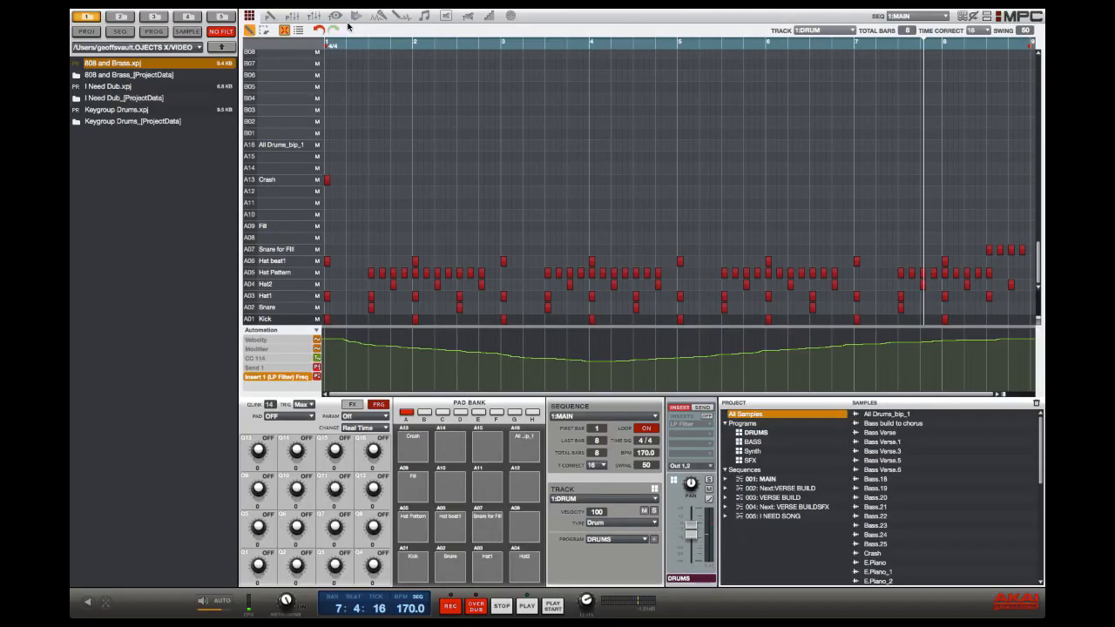
{"action": "mouse_move", "coordinate": [359, 33]}
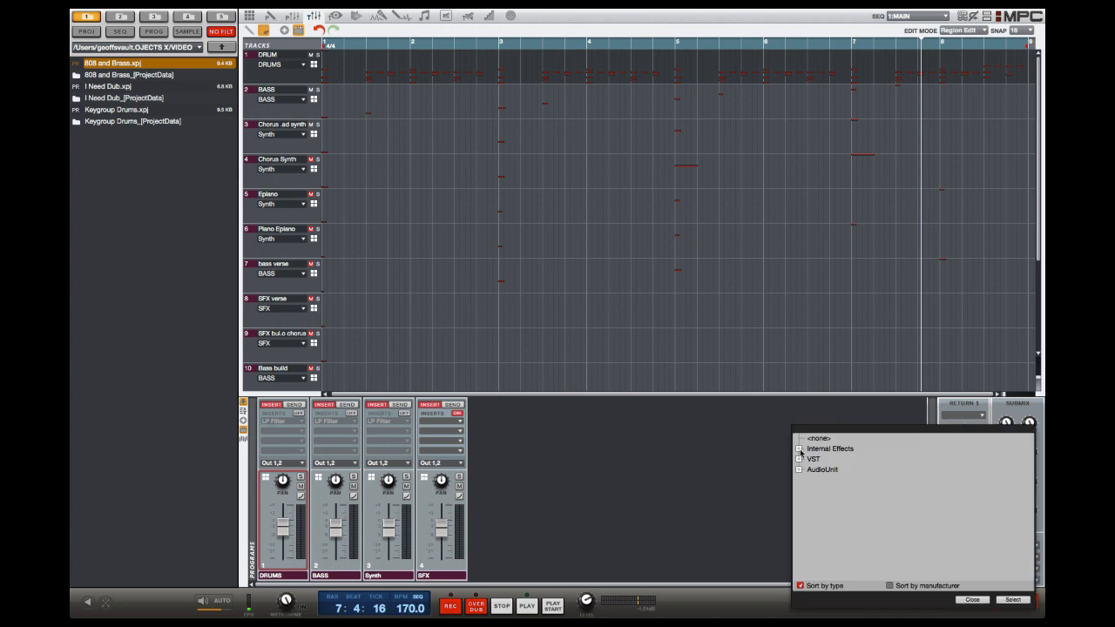
- Point the Q-Links at the master HP filter effect and set the controlled parameter to Freq
{"action": "left_click", "coordinate": [830, 448]}
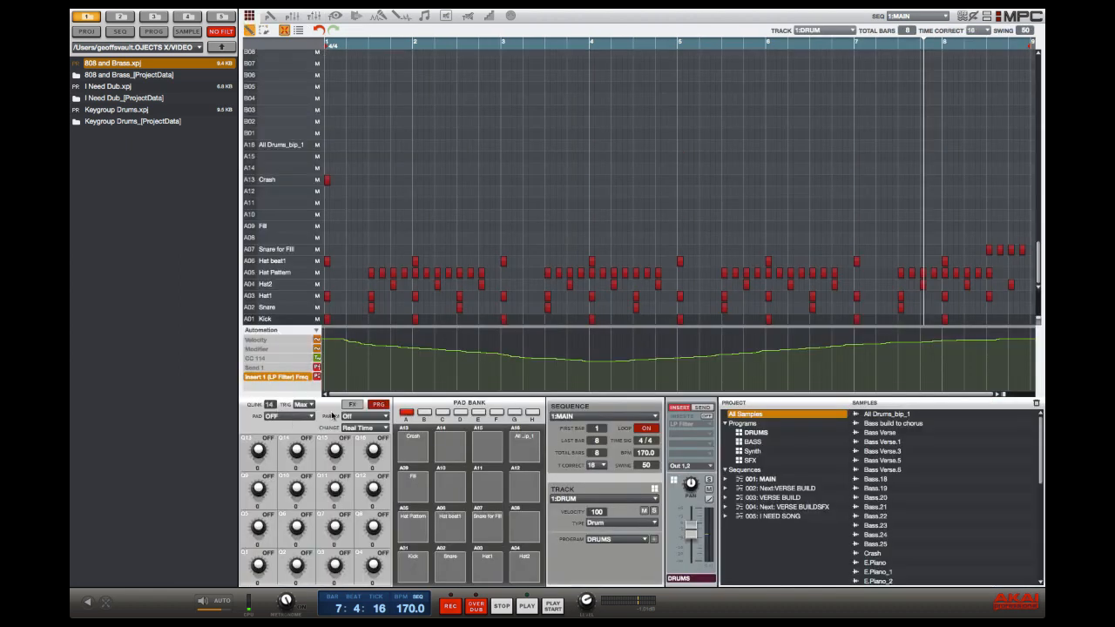
{"action": "left_click", "coordinate": [352, 404]}
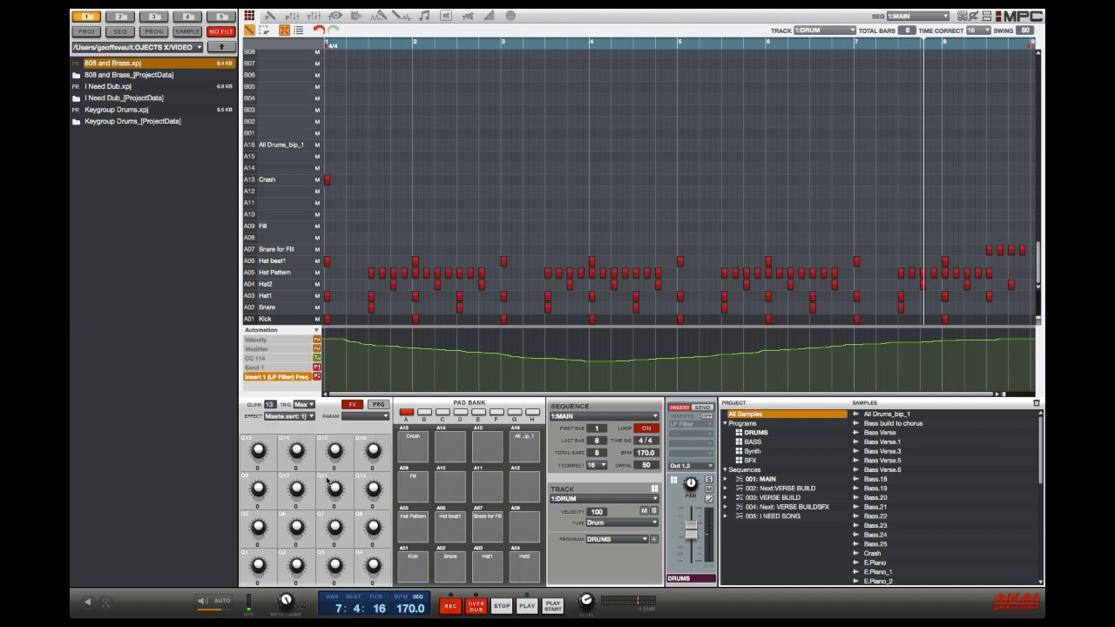
{"action": "left_click", "coordinate": [390, 416]}
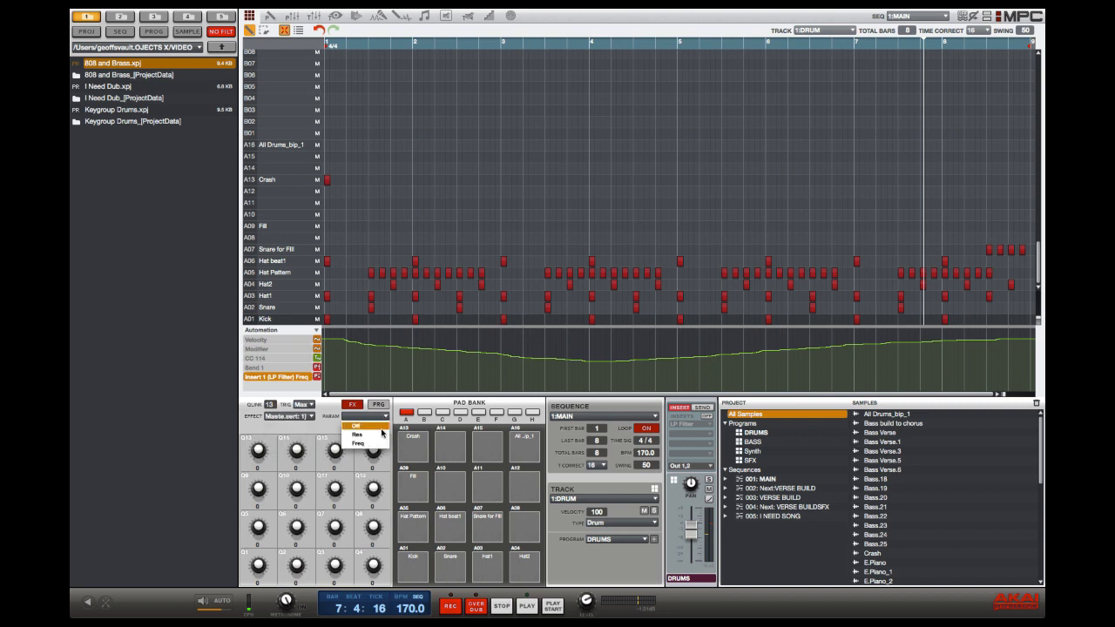
{"action": "left_click", "coordinate": [357, 444]}
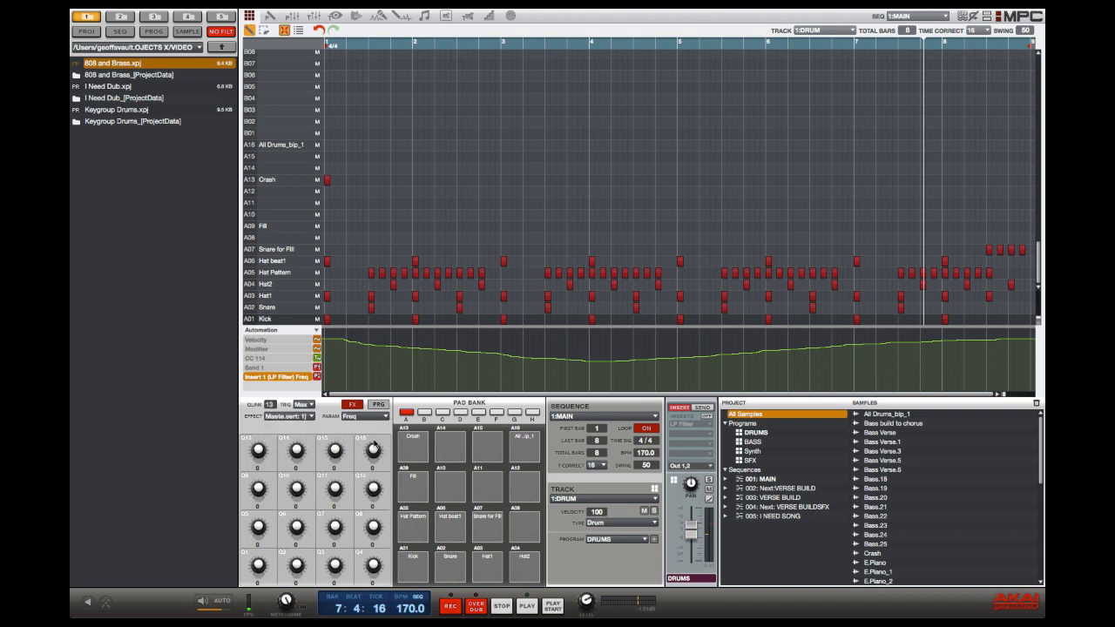